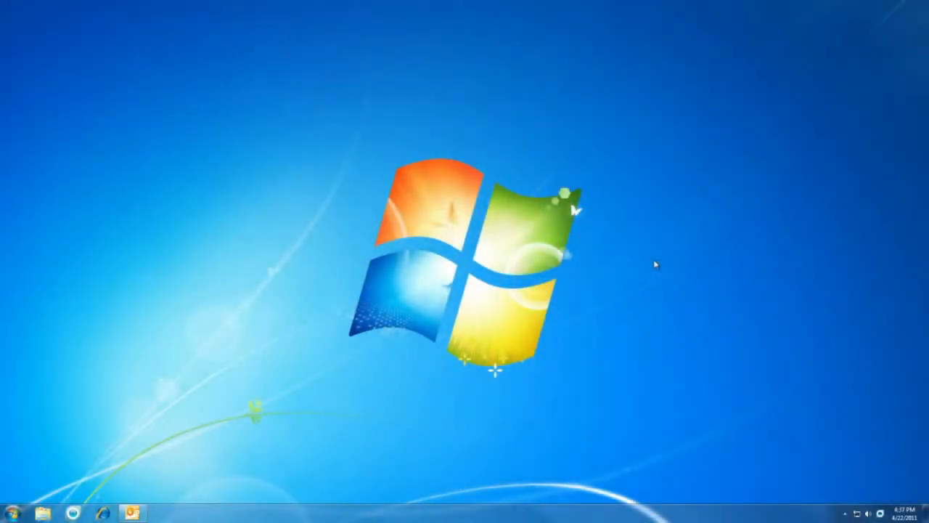
mouse_move(588, 342)
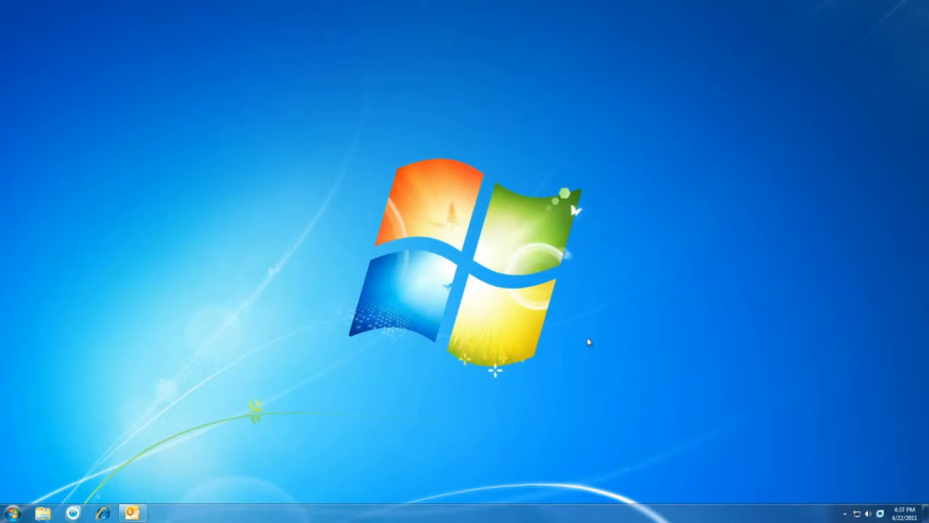
Step: Launch Control Panel from the Start menu to show its settings categories
click(10, 512)
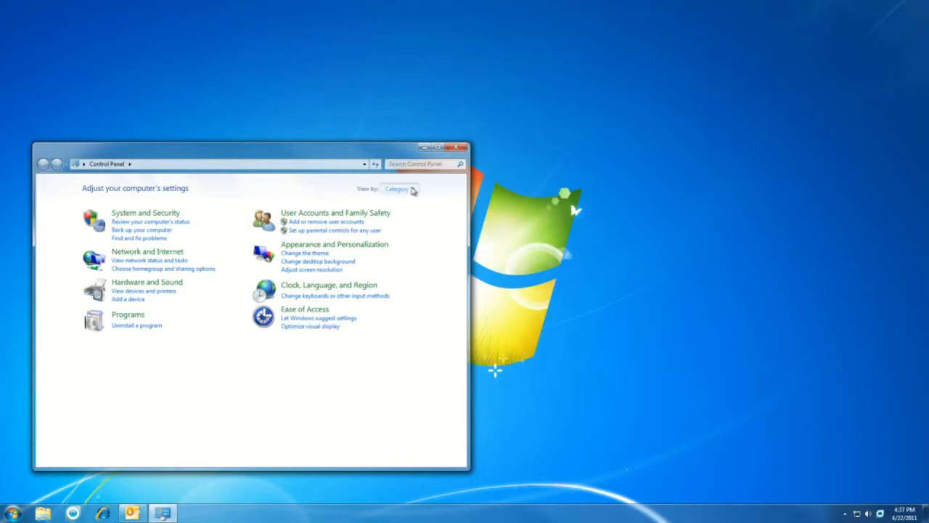
mouse_move(414, 208)
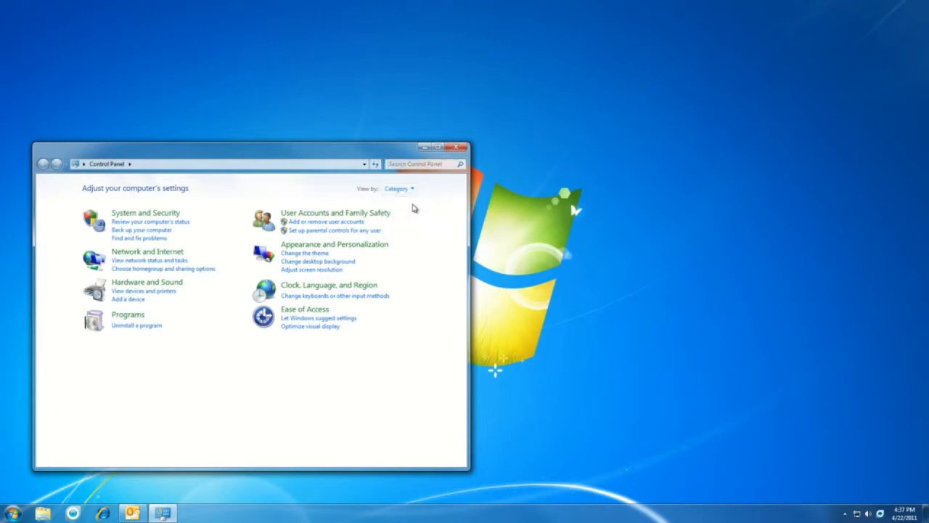
mouse_move(437, 309)
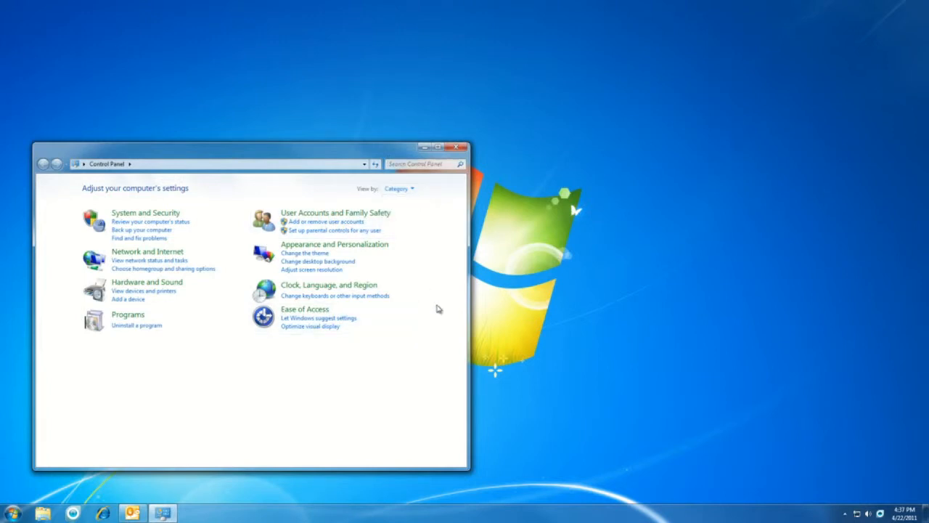
Step: Navigate through User Accounts and Family Safety to the User Accounts page
click(336, 212)
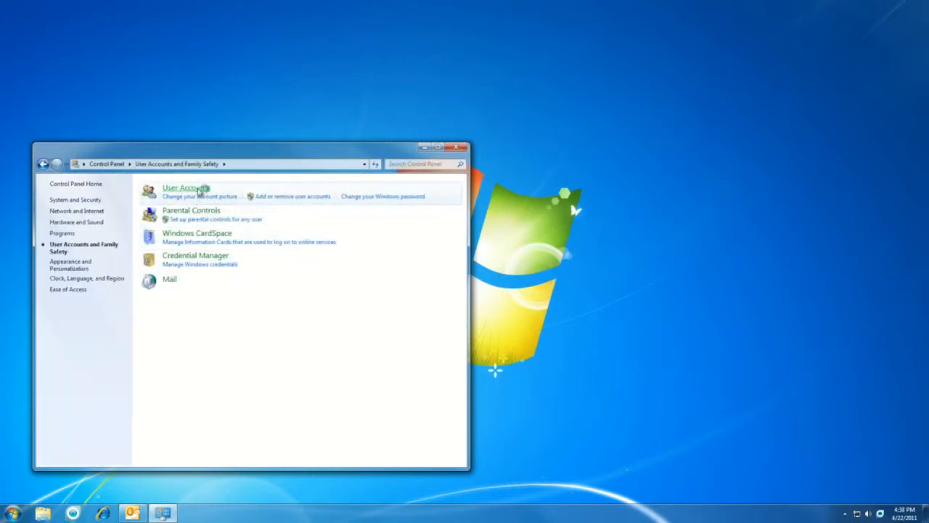
click(182, 187)
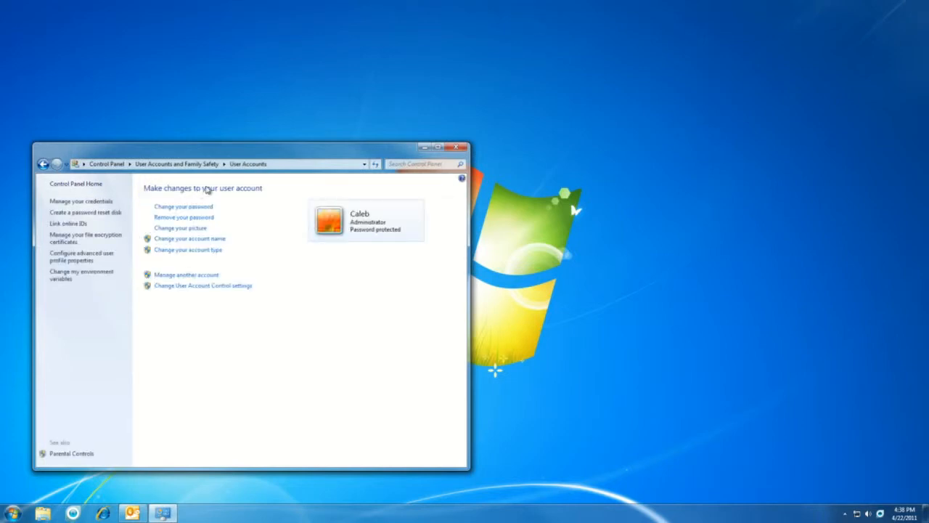
mouse_move(175, 294)
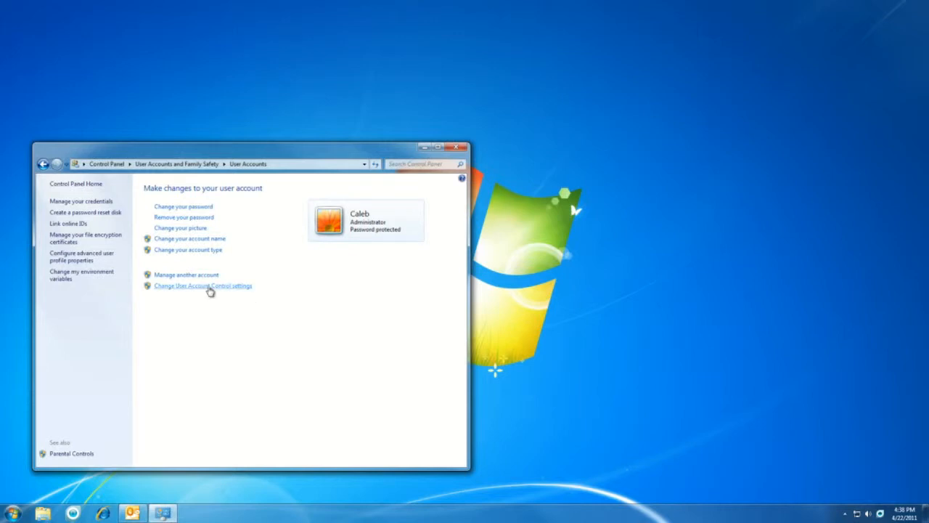
Step: Open User Account Control settings, move the slider to Always notify, then back to Default
click(202, 285)
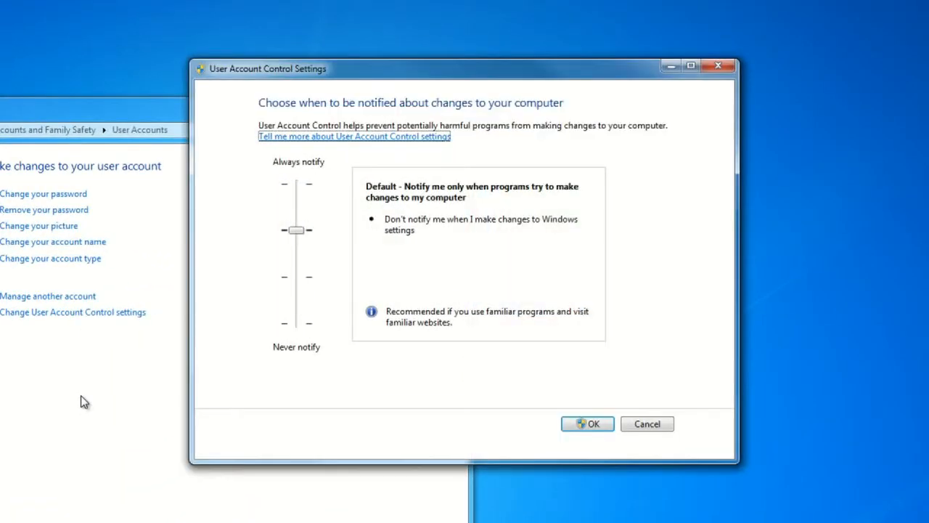
mouse_move(514, 145)
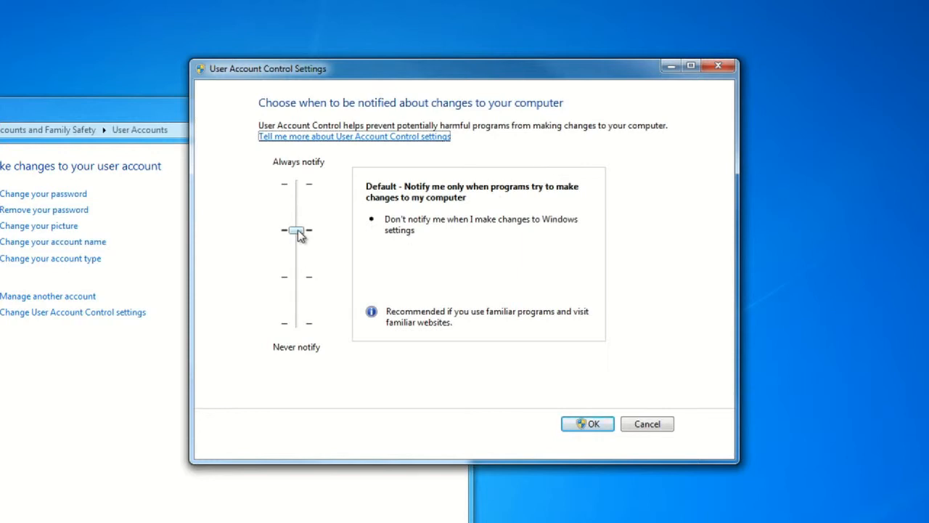
drag(297, 231, 296, 183)
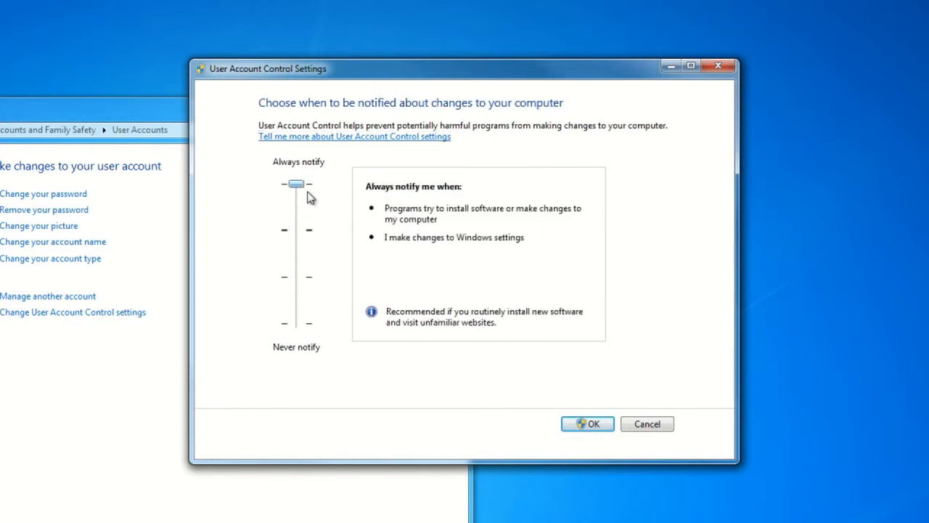
drag(296, 182, 296, 230)
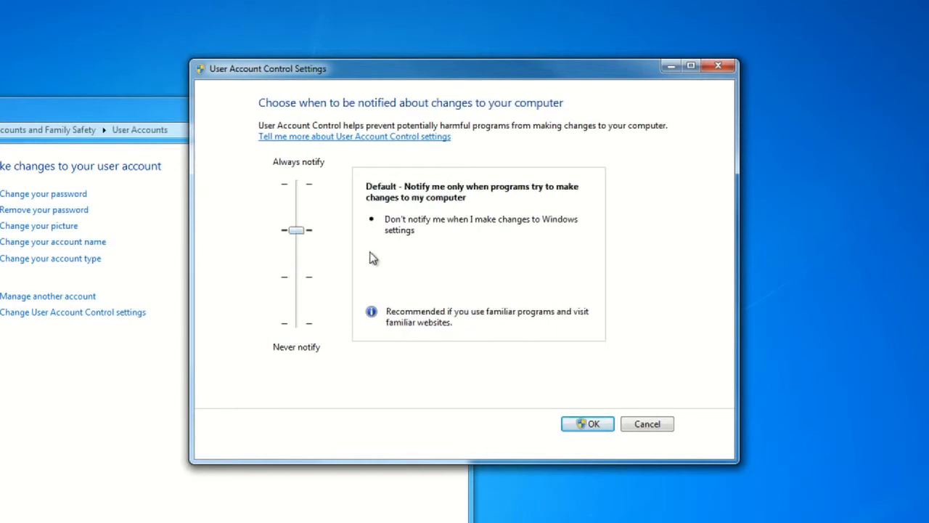
mouse_move(334, 247)
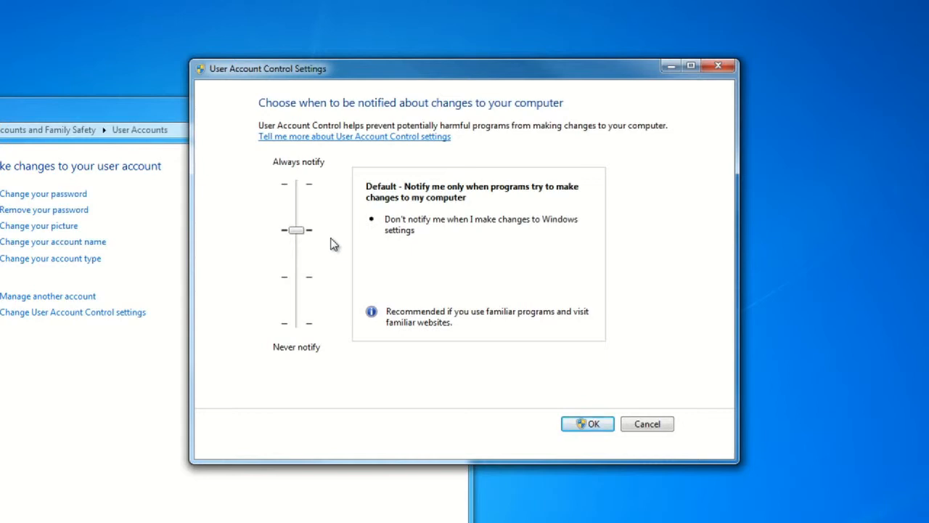
mouse_move(306, 246)
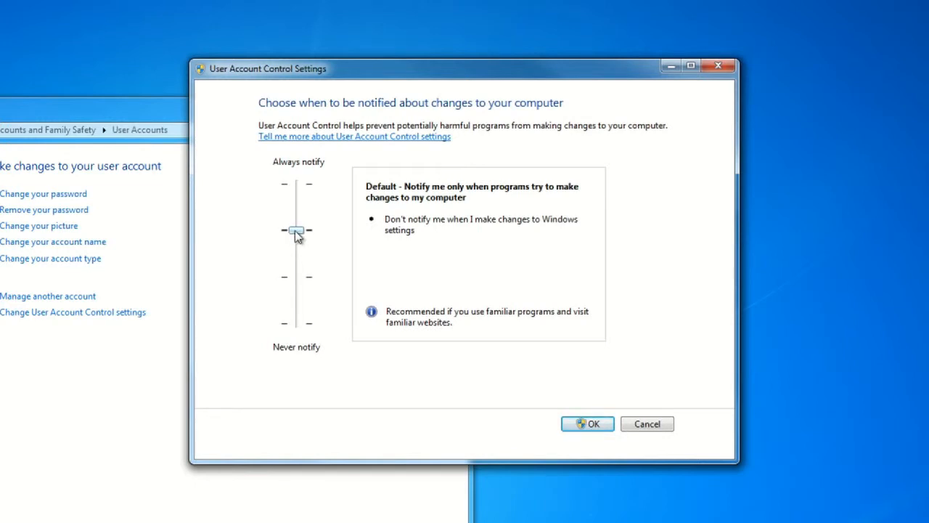
drag(295, 230, 296, 323)
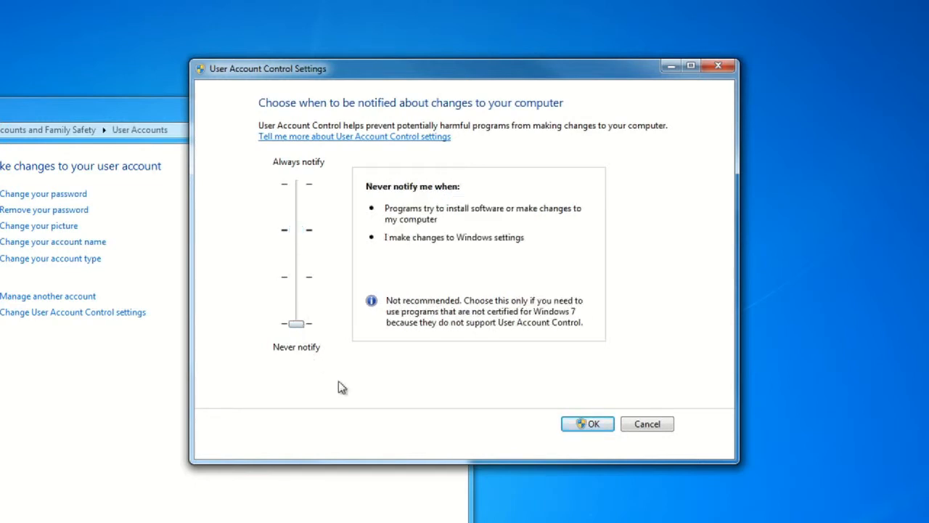
mouse_move(461, 395)
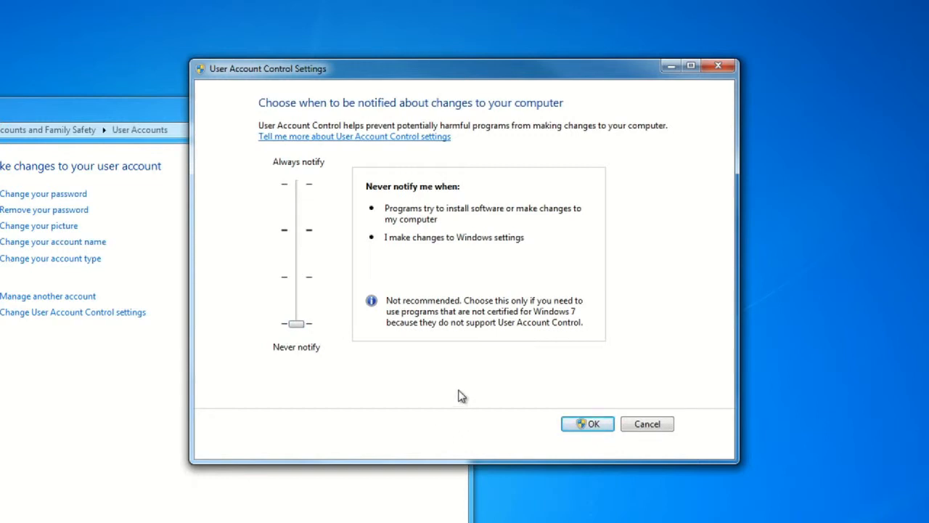
mouse_move(456, 369)
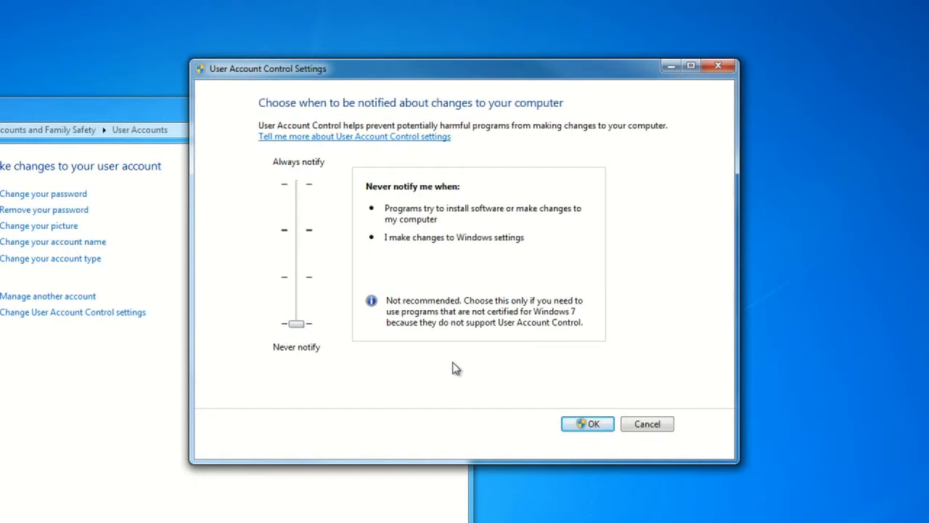
mouse_move(450, 368)
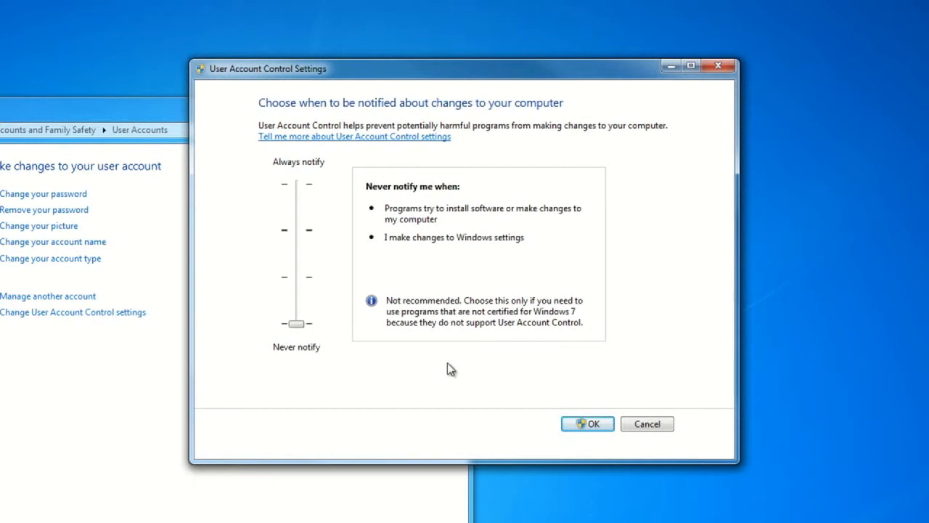
mouse_move(387, 314)
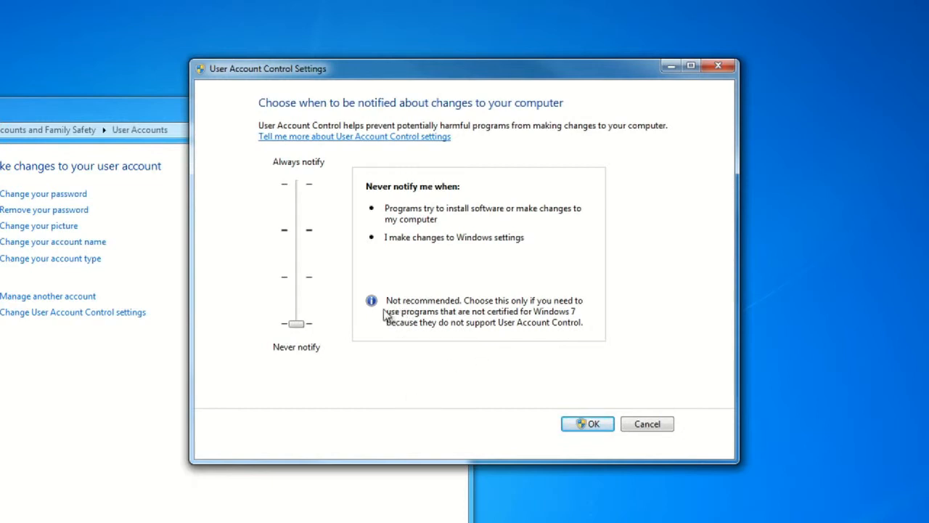
mouse_move(287, 327)
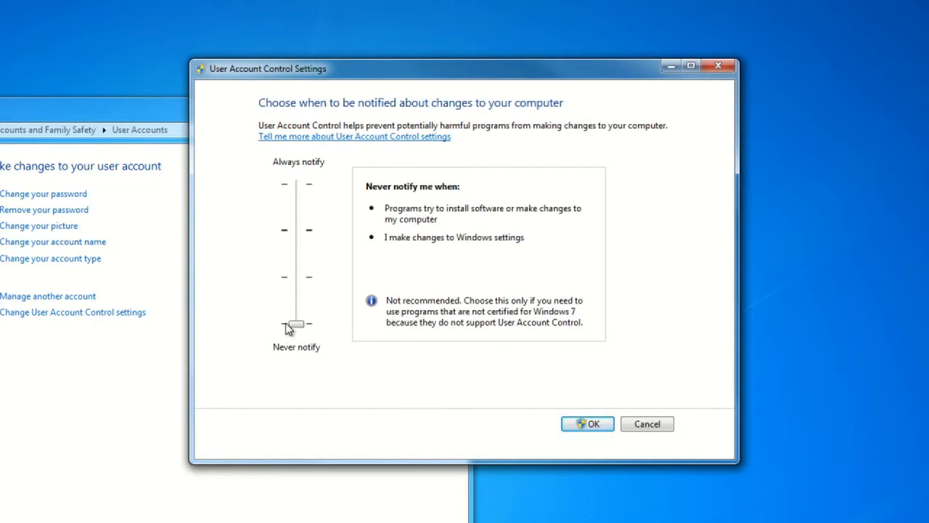
drag(294, 325, 294, 230)
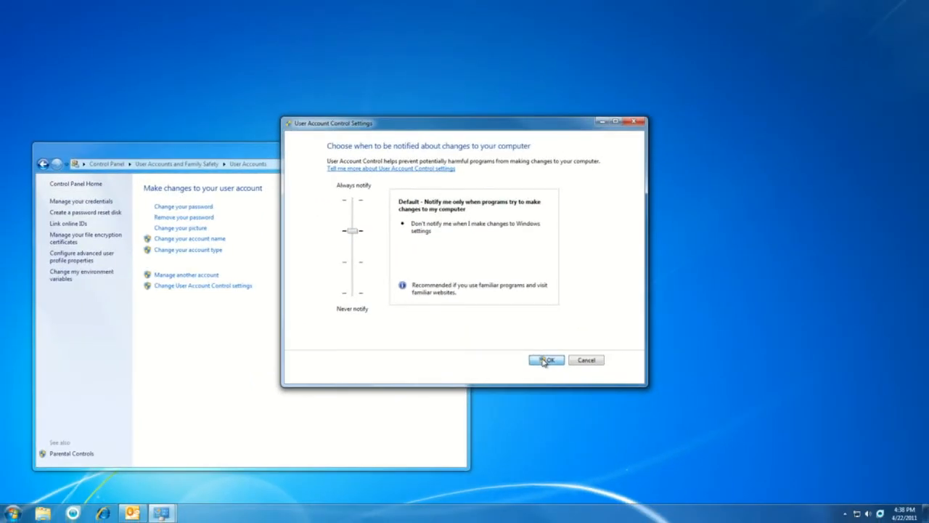
Step: Confirm the Default User Account Control level with OK
click(546, 360)
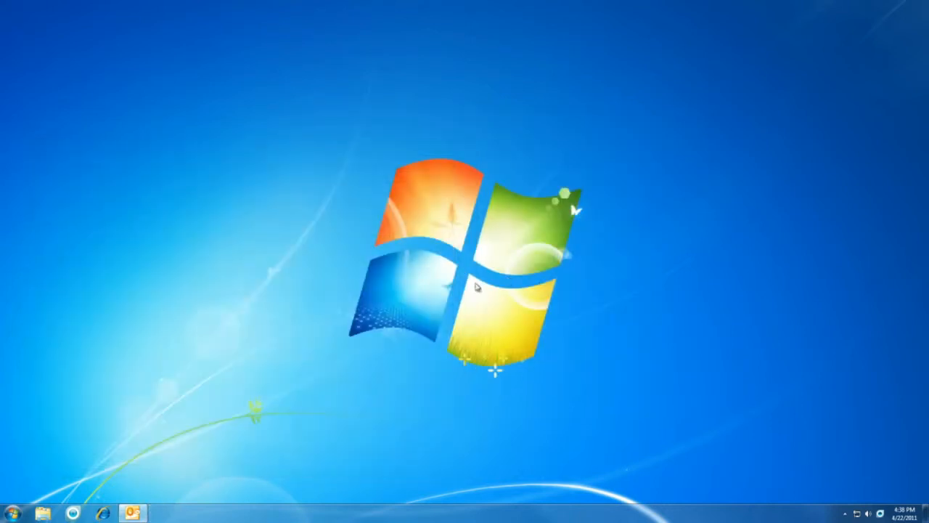
mouse_move(477, 269)
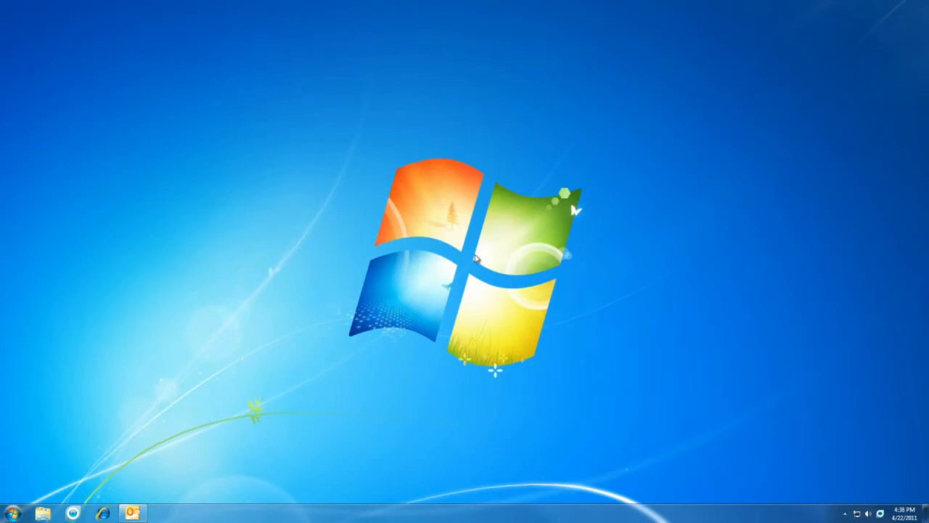